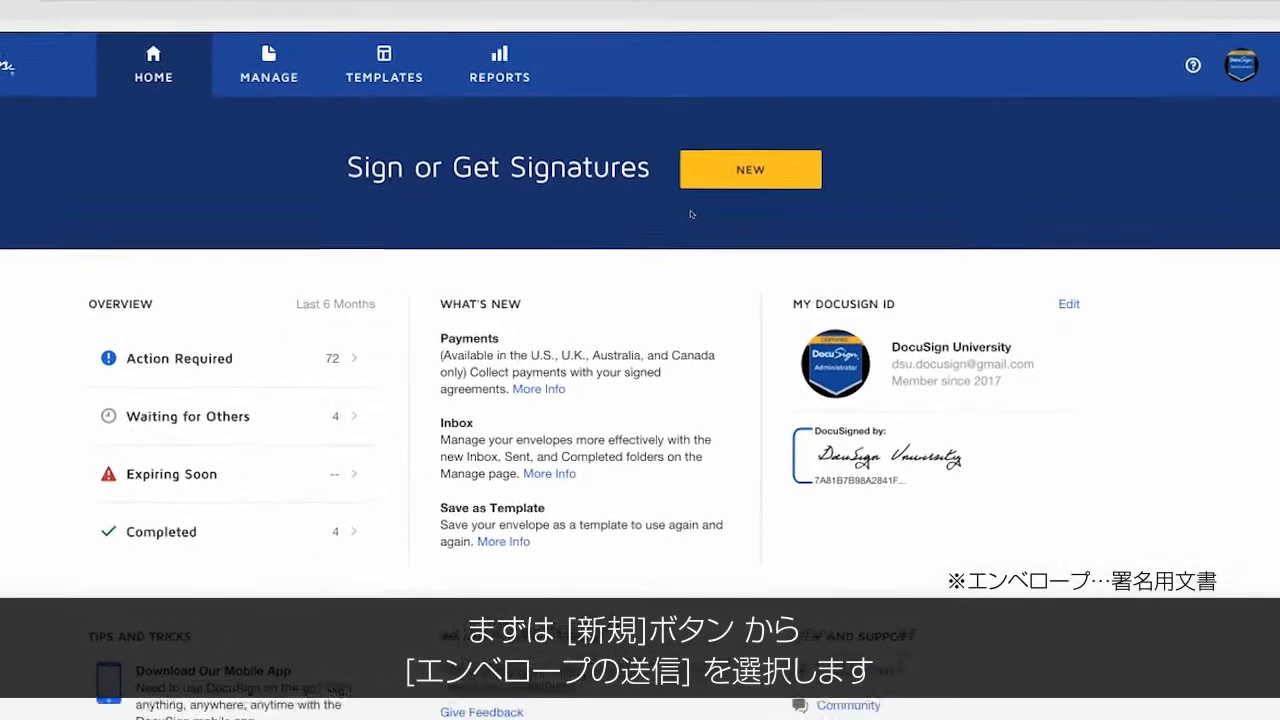
# - Show the NEW options for sending an envelope, signing a document, or using a template
pyautogui.click(750, 168)
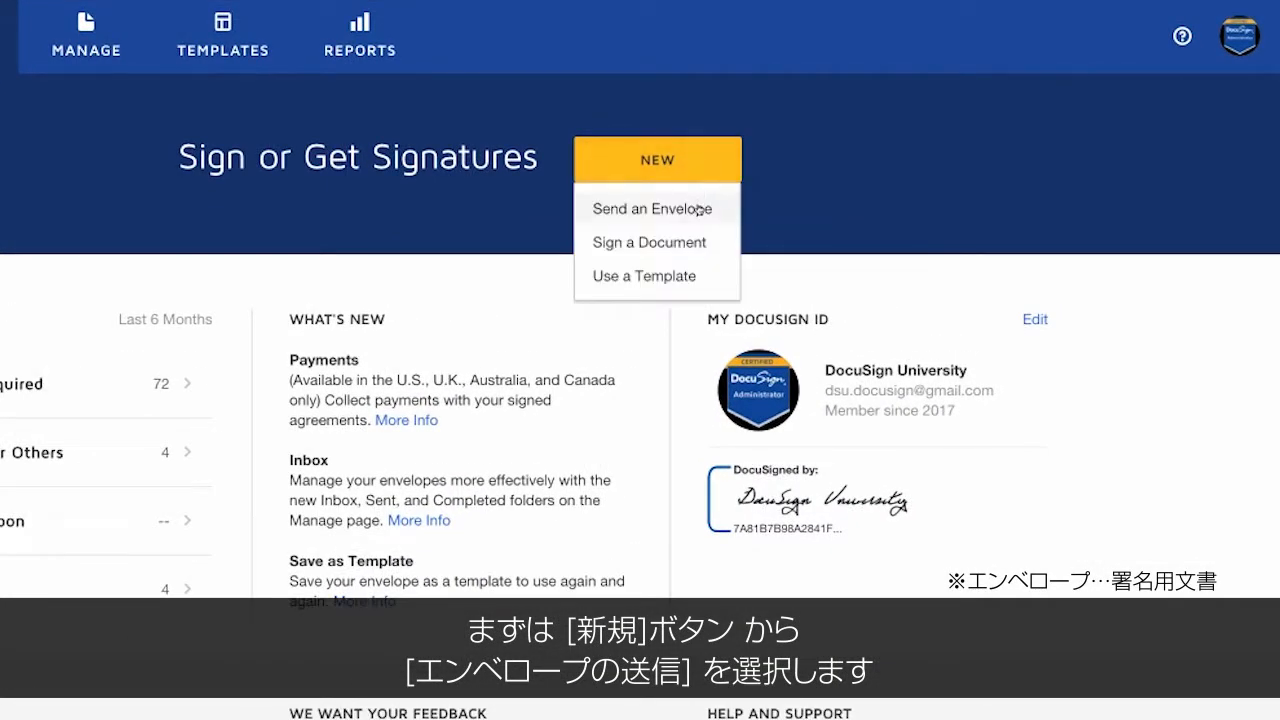
# - Start a new envelope and upload StandardNDA.doc from the computer
pyautogui.click(652, 208)
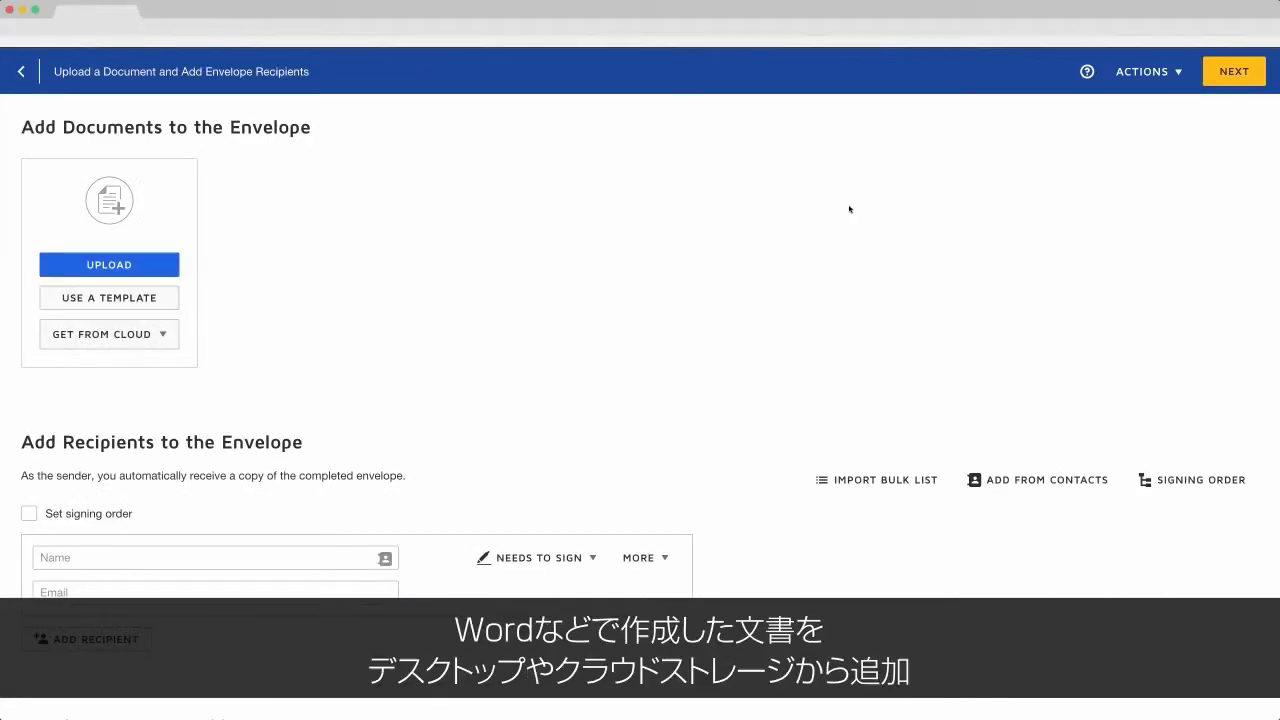
pyautogui.click(108, 264)
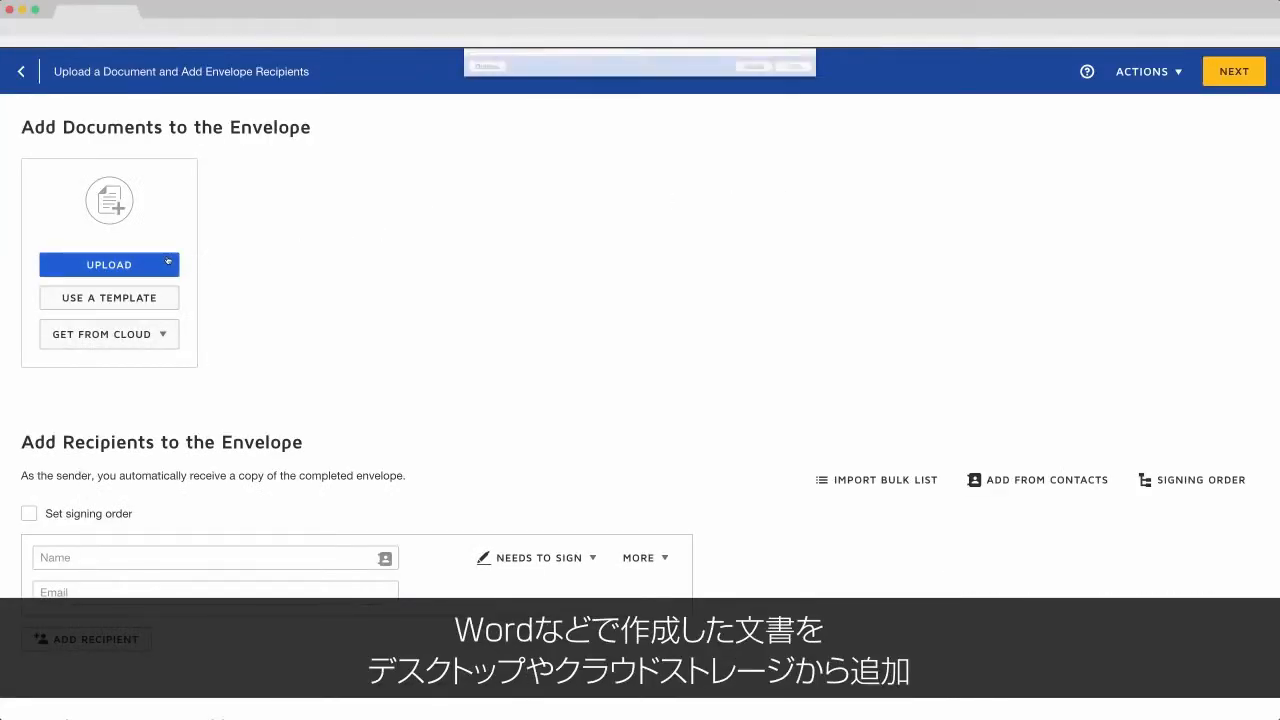
pyautogui.click(108, 264)
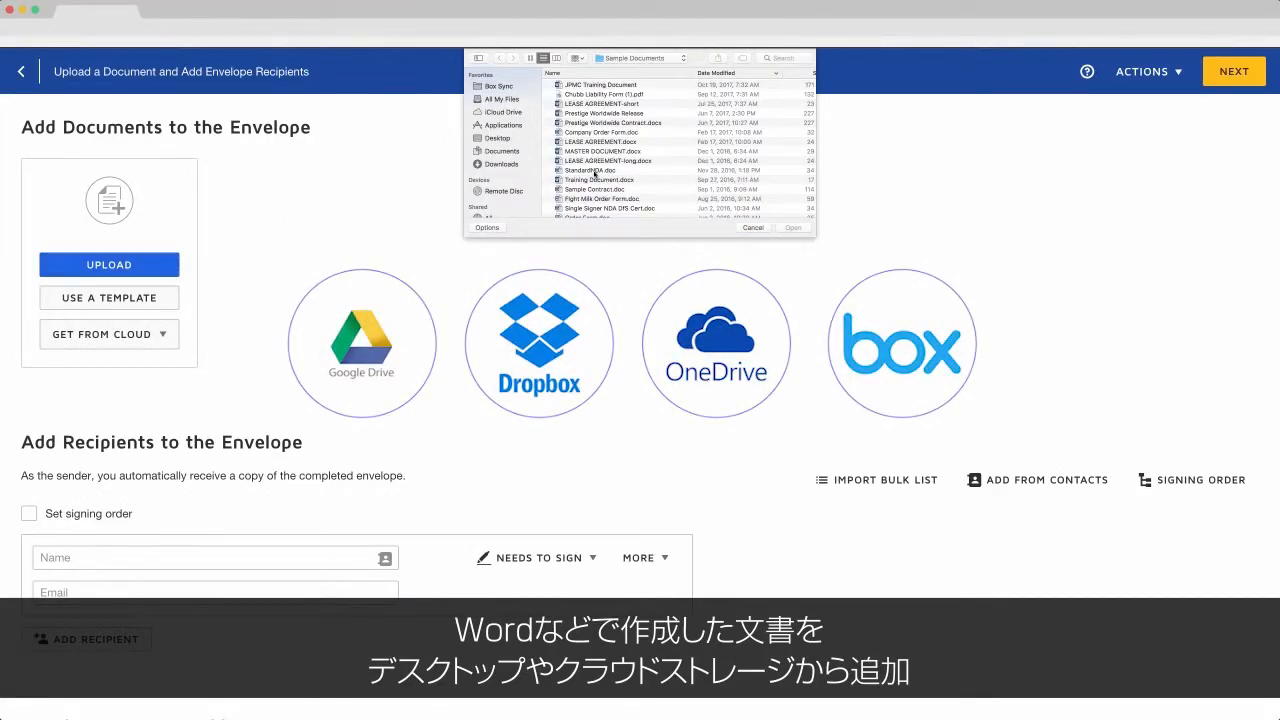
pyautogui.click(792, 228)
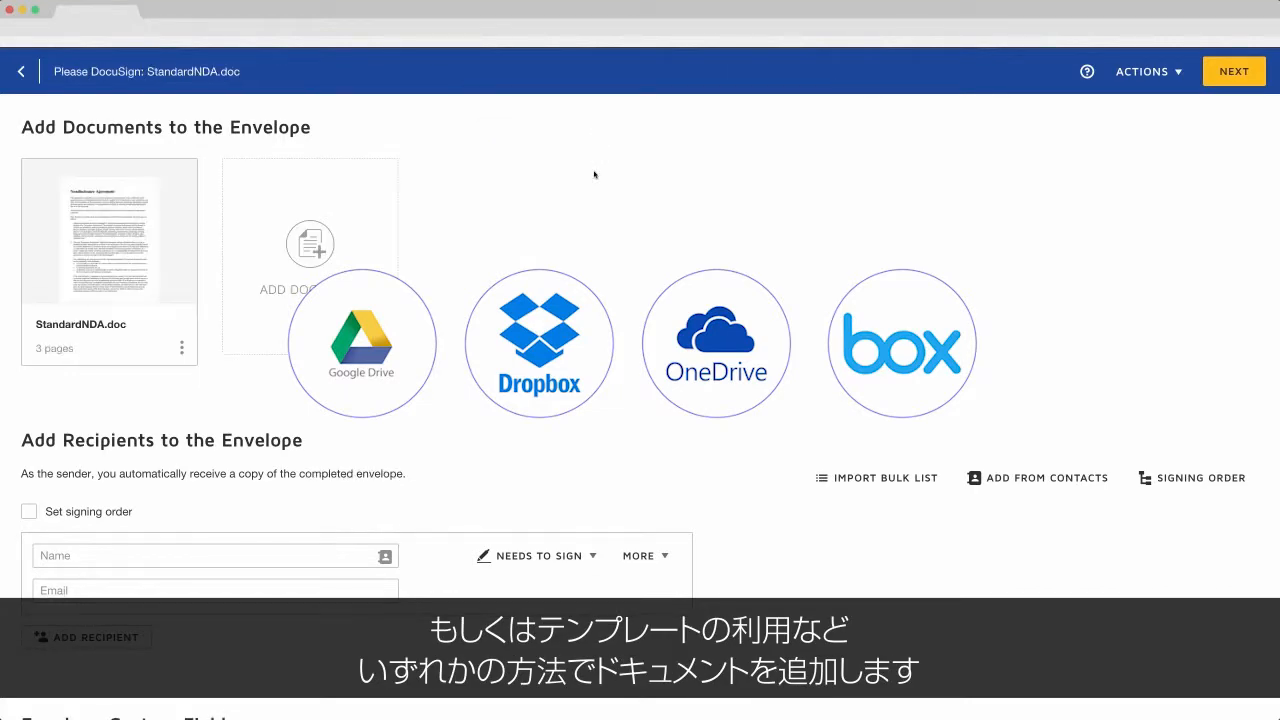
pyautogui.scroll(-3)
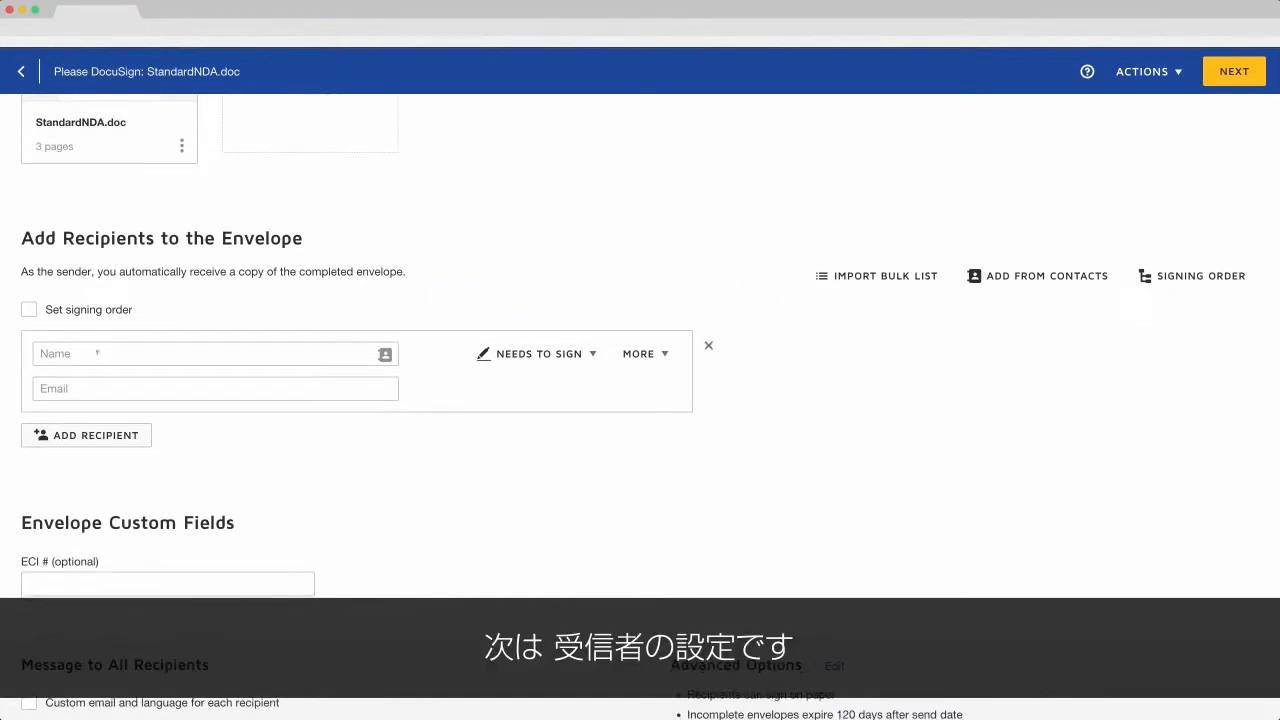
pyautogui.write('Joe Signer')
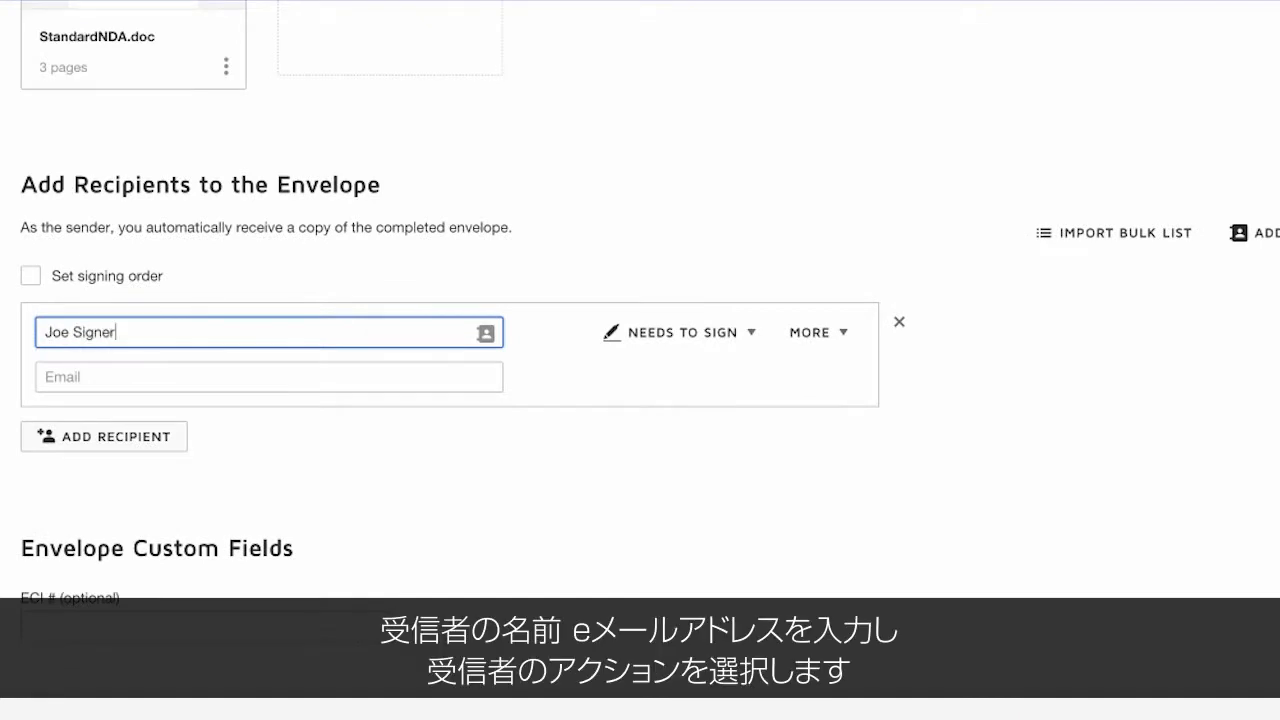
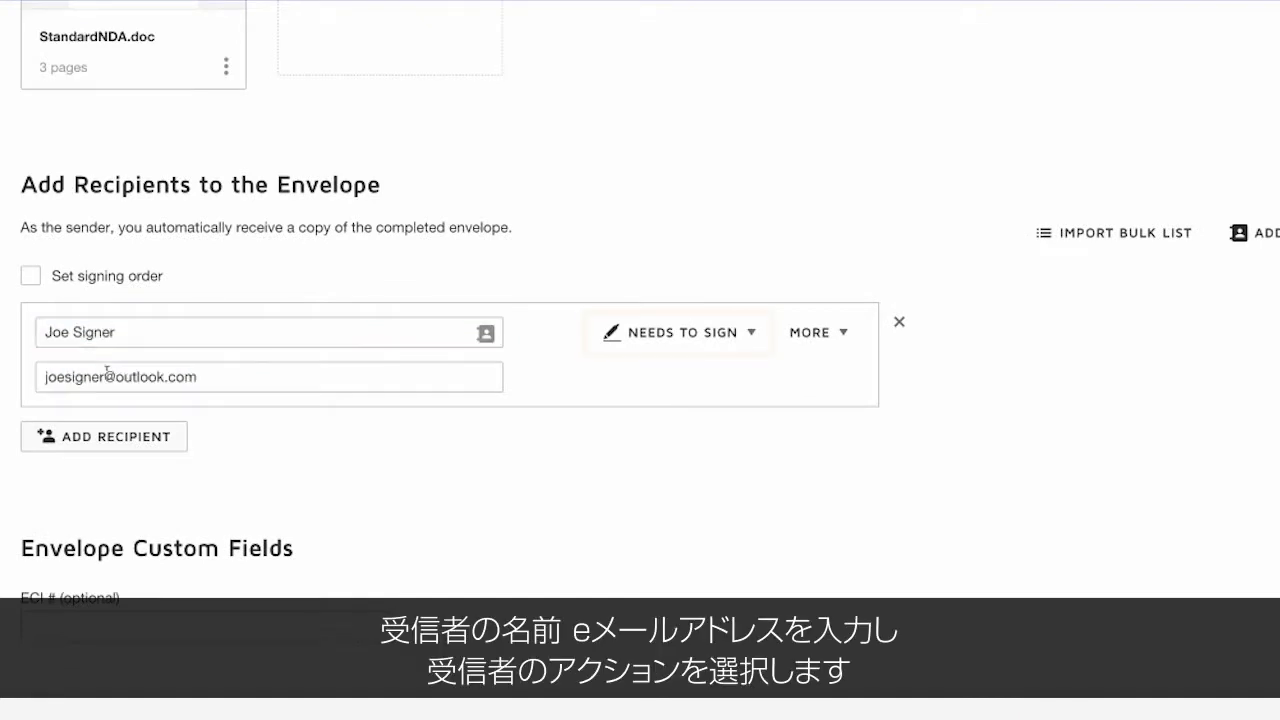
pyautogui.click(678, 332)
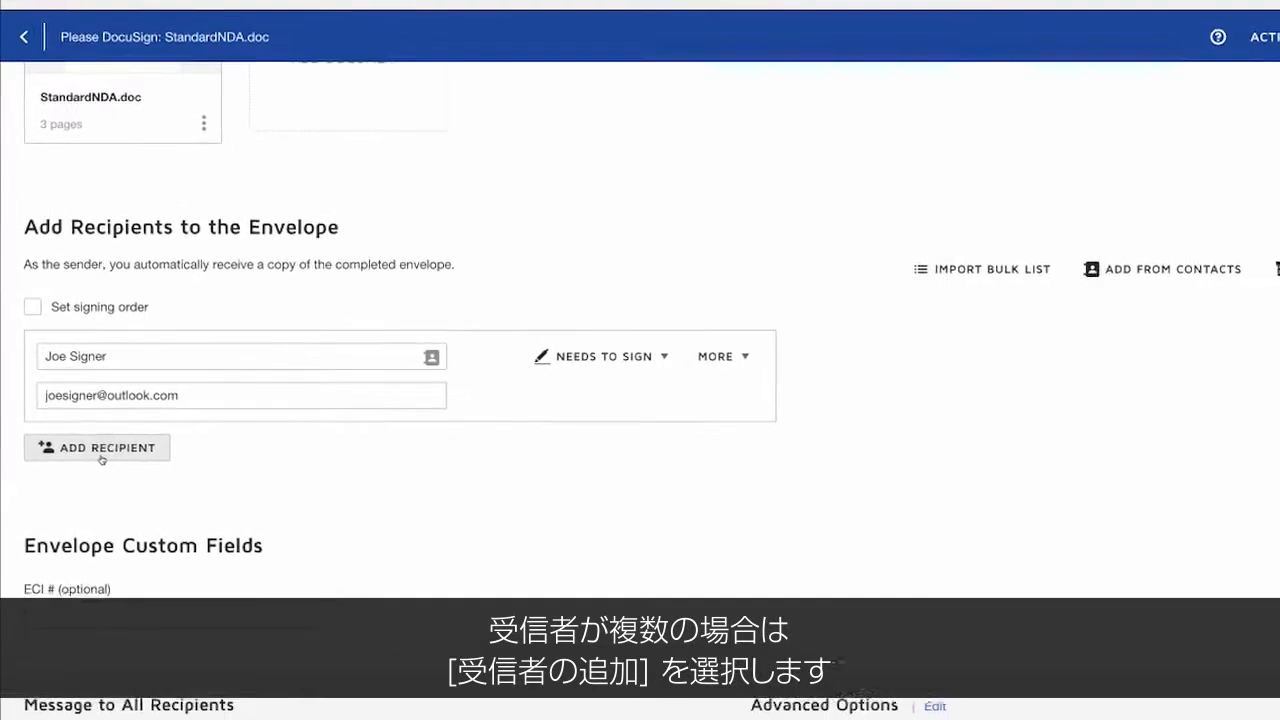
pyautogui.click(96, 448)
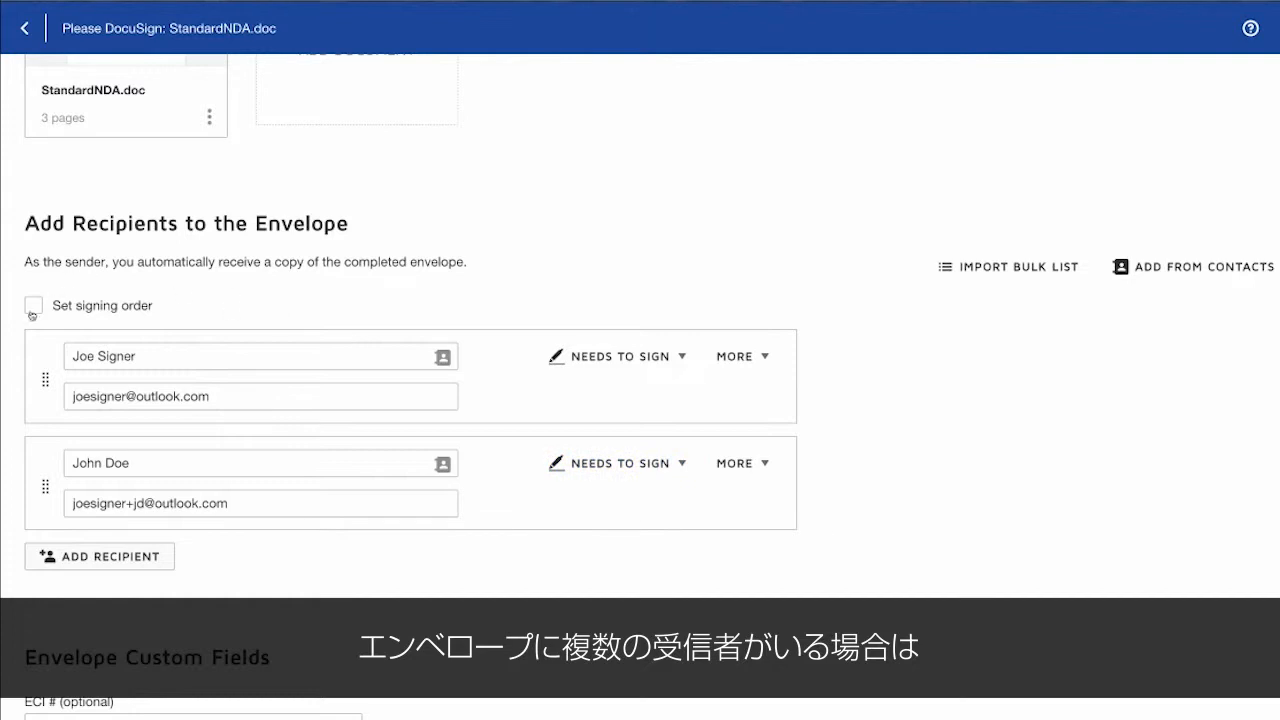
pyautogui.click(32, 304)
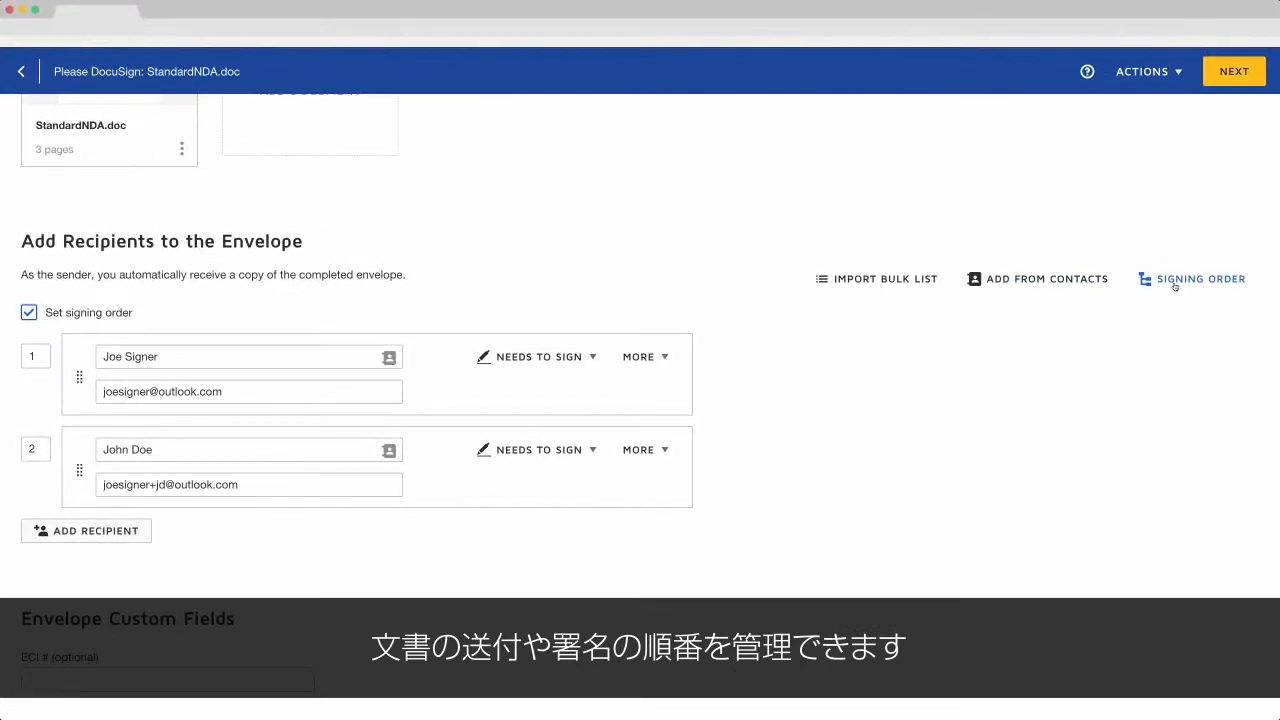
pyautogui.click(1200, 280)
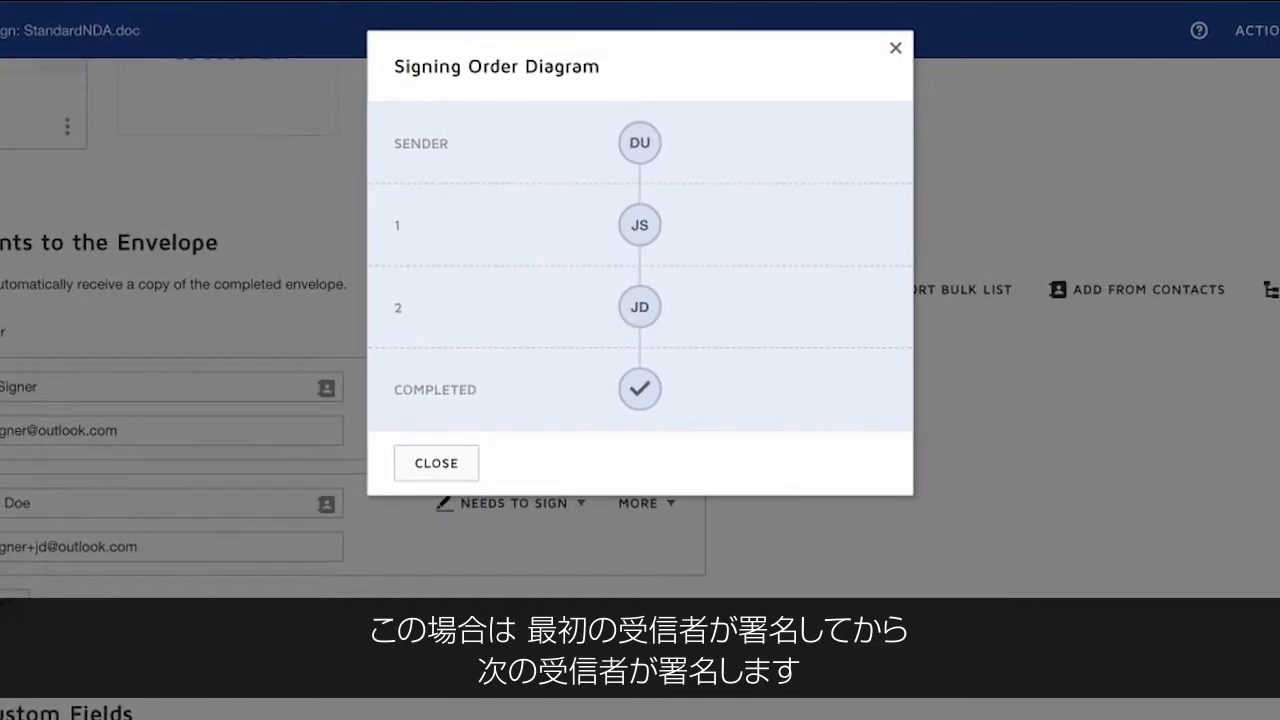
pyautogui.click(436, 464)
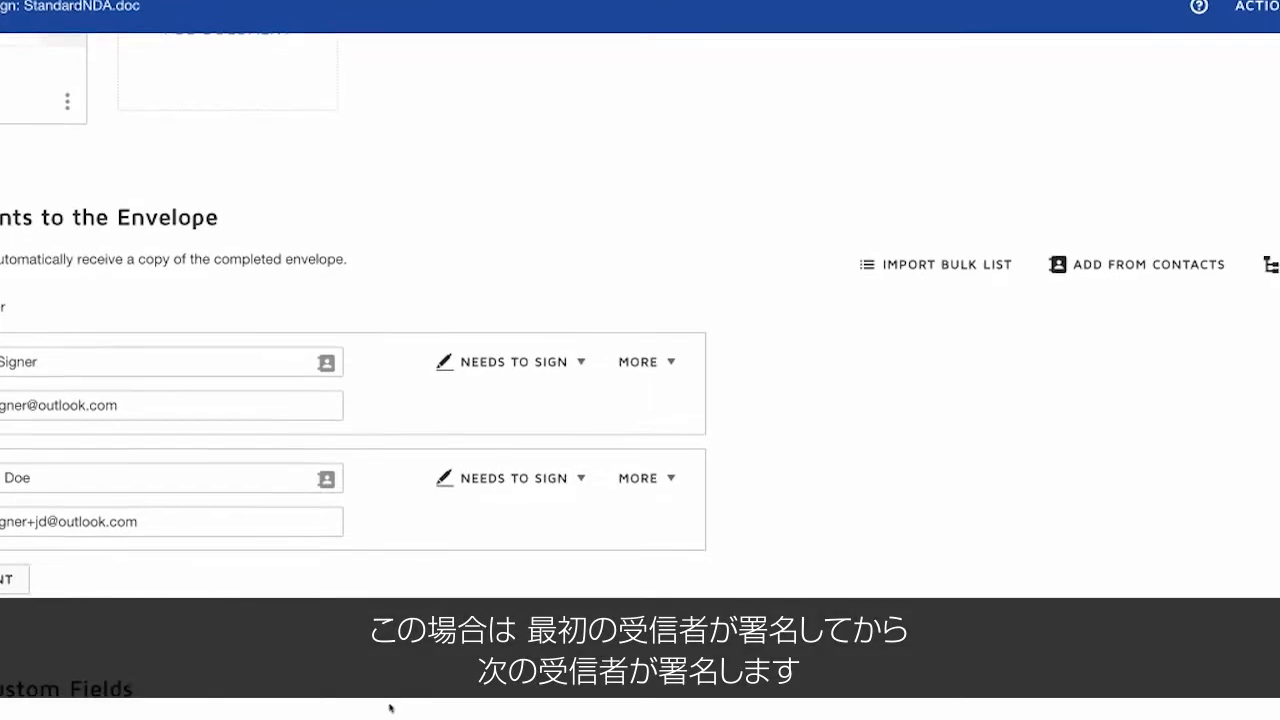
# - Write the message "Please sign this NDA at your earliest convenience." and keep one message for everyone
pyautogui.scroll(-3)
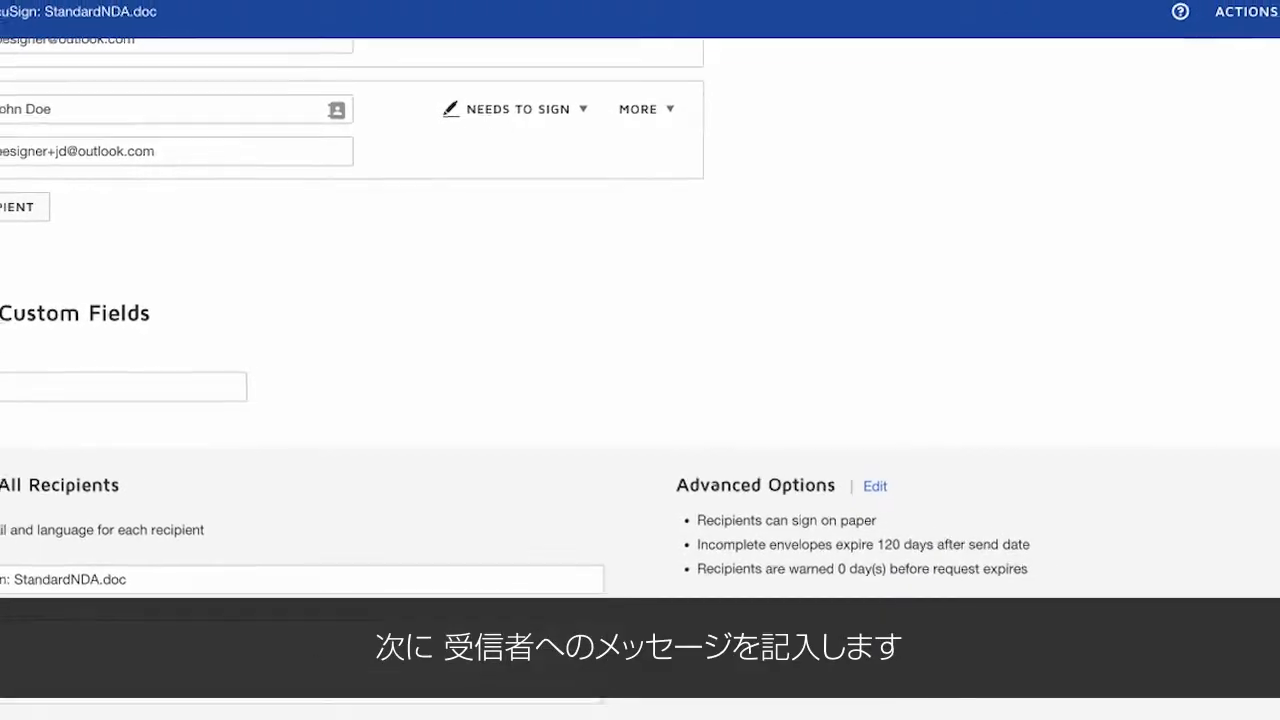
pyautogui.write('Please sign this NDA at your earliest convenience.')
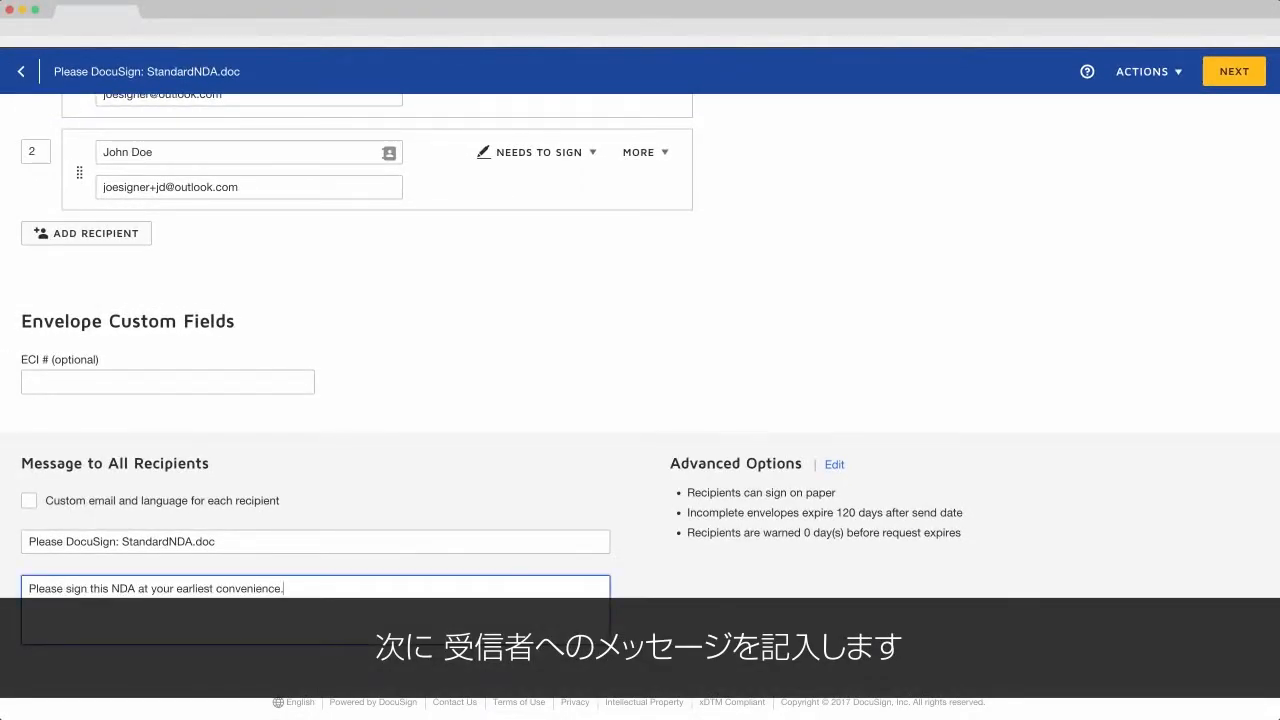
pyautogui.click(28, 500)
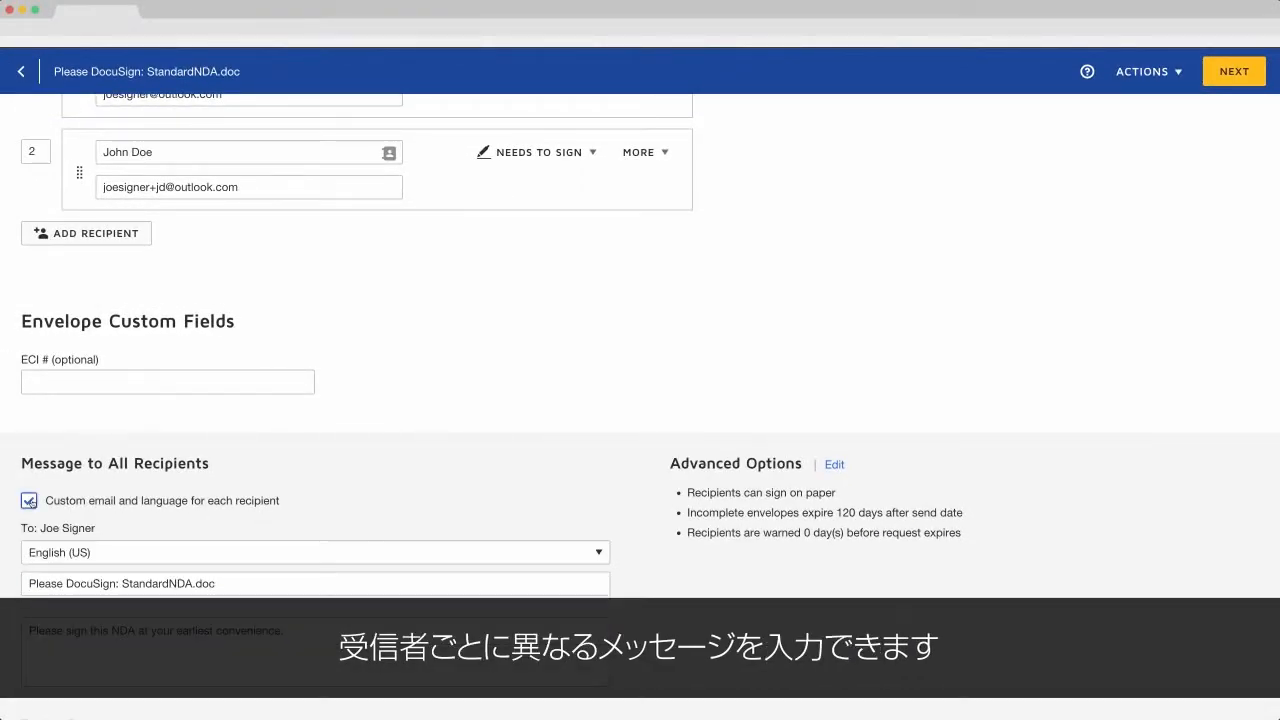
pyautogui.scroll(-3)
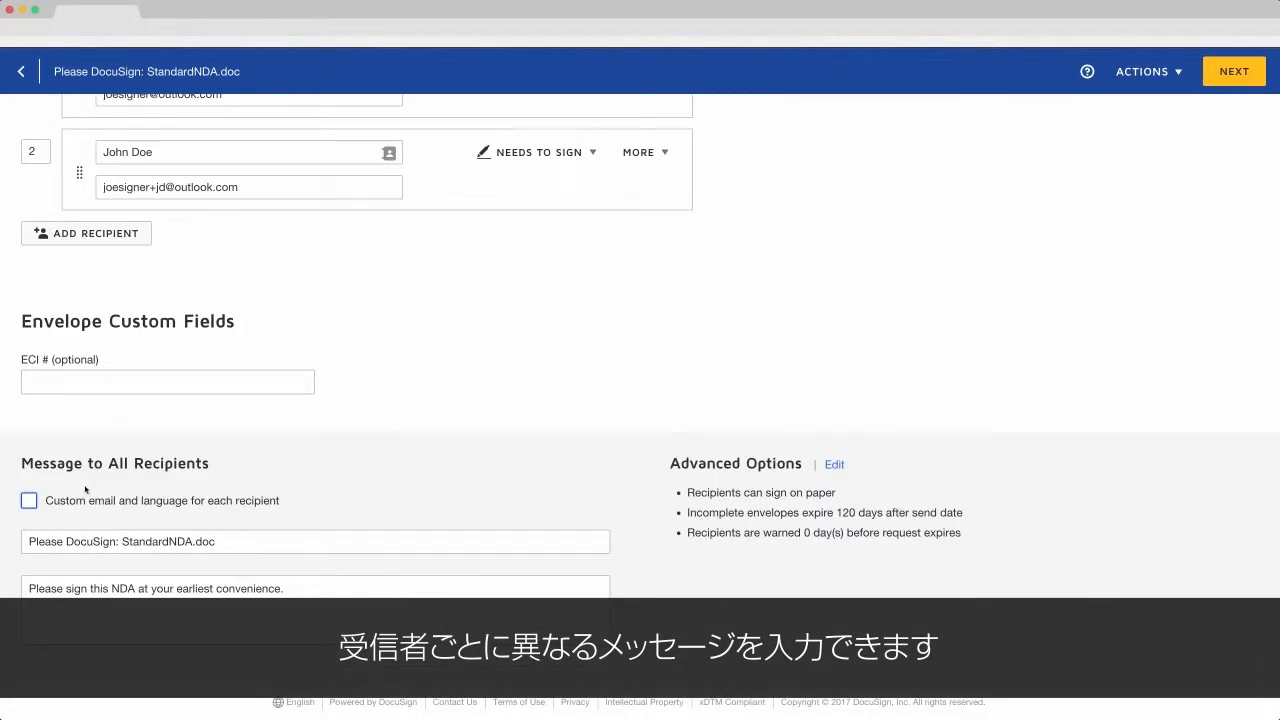
pyautogui.click(832, 464)
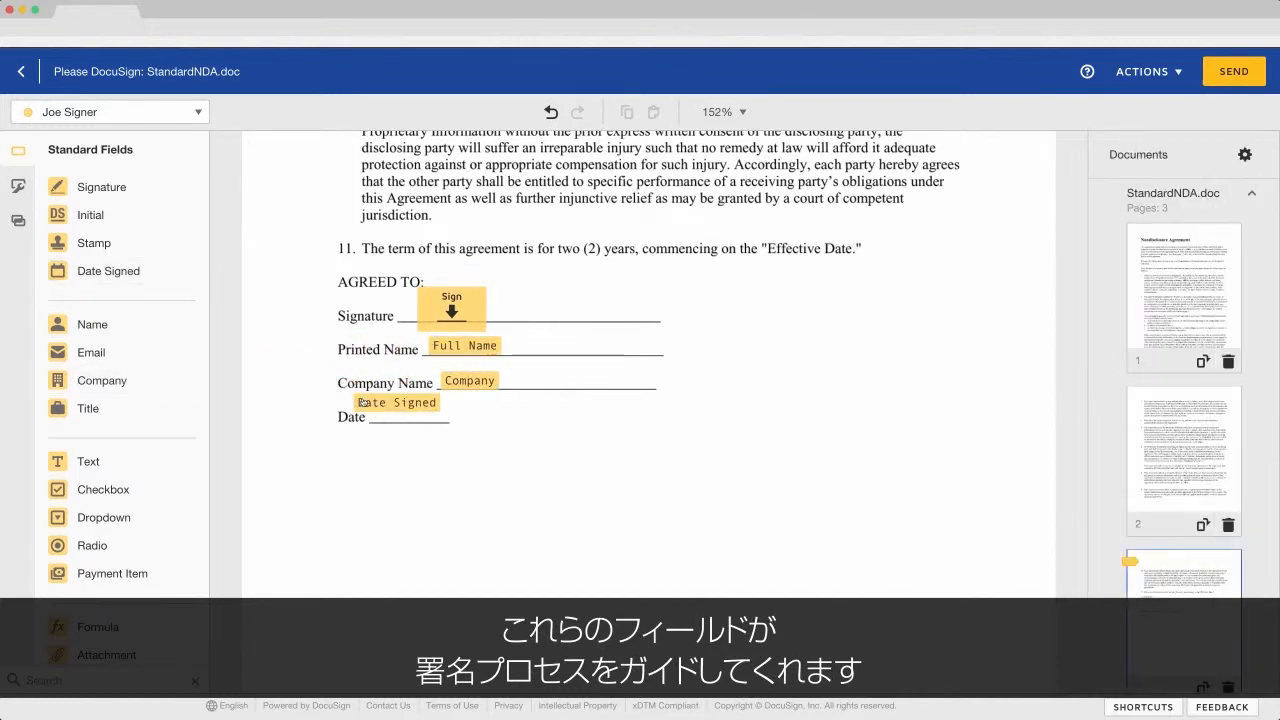
# - Place John Doe's Sign, Full Name, Company and Date Signed fields and send the envelope
pyautogui.click(396, 402)
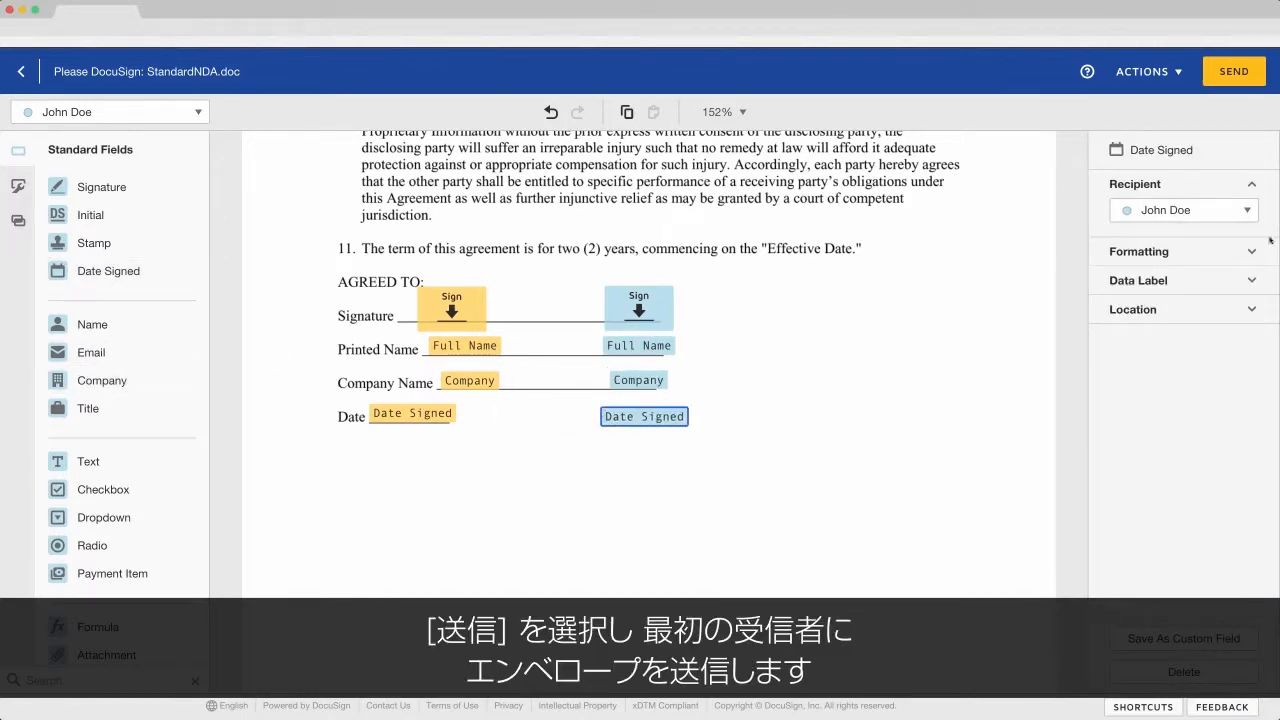
pyautogui.click(1244, 72)
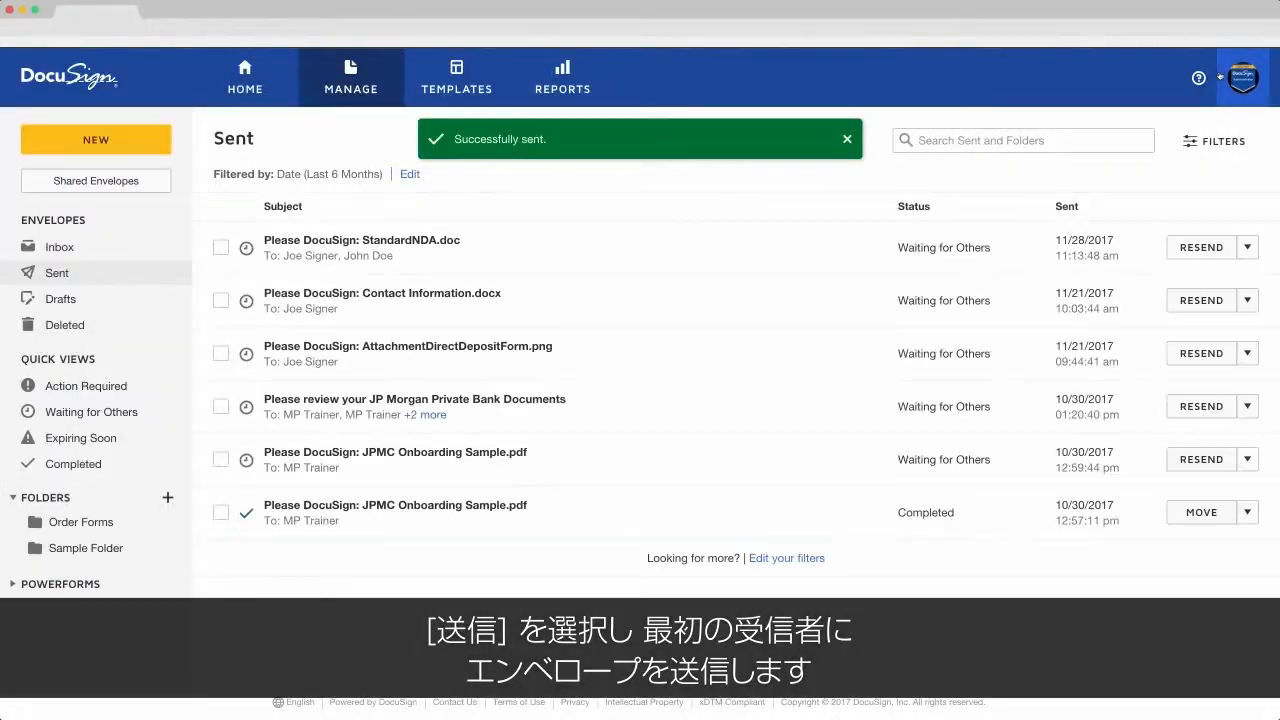